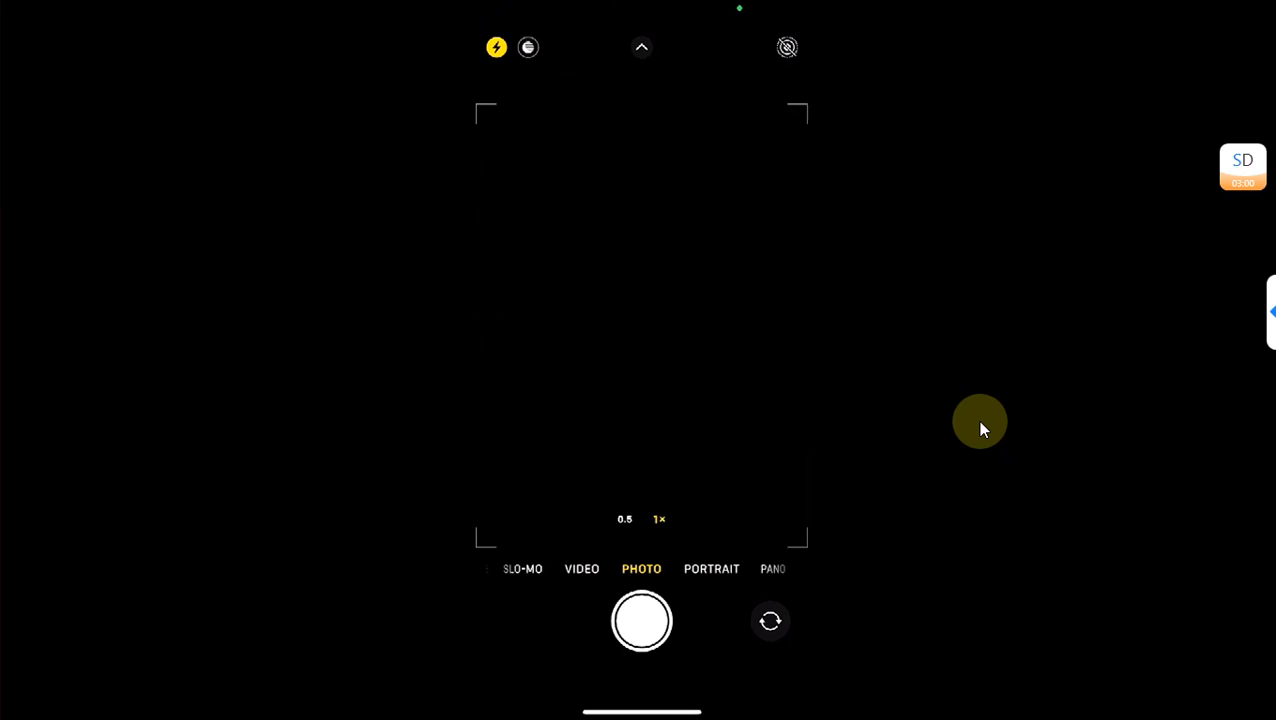
Record a video, pausing around three seconds, then resume and stop the recording
left_click(641, 621)
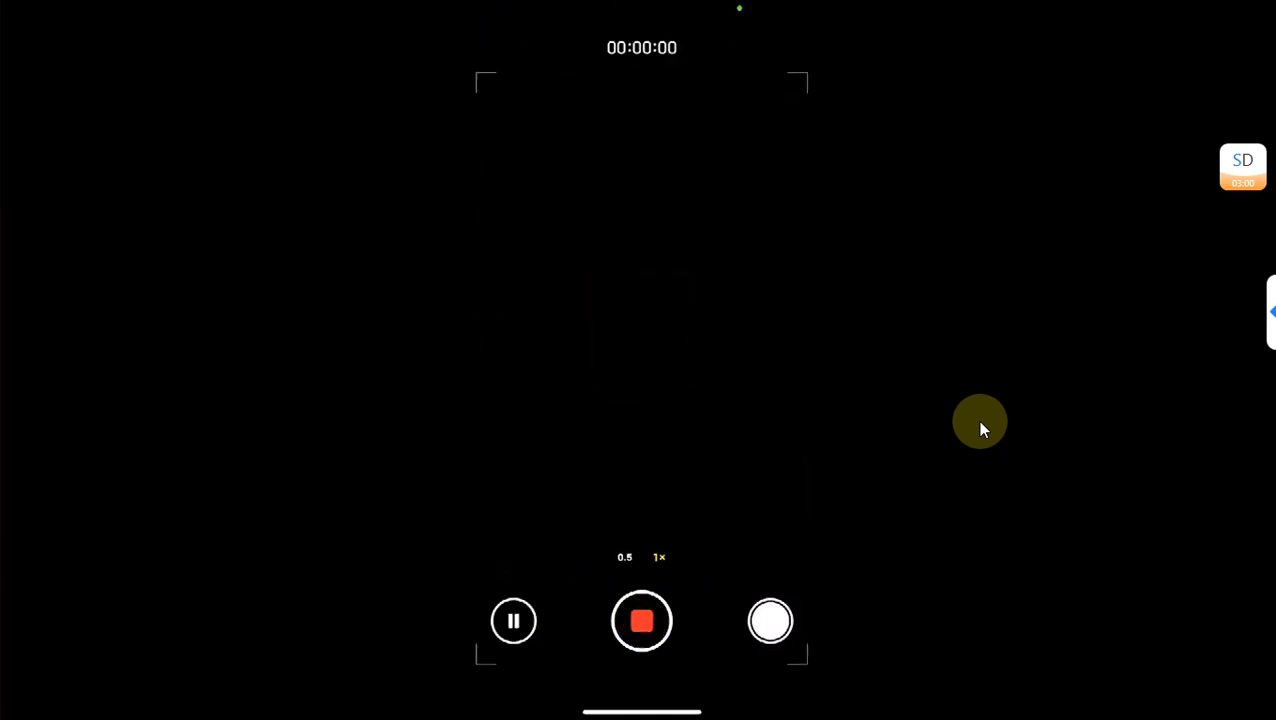
left_click(513, 621)
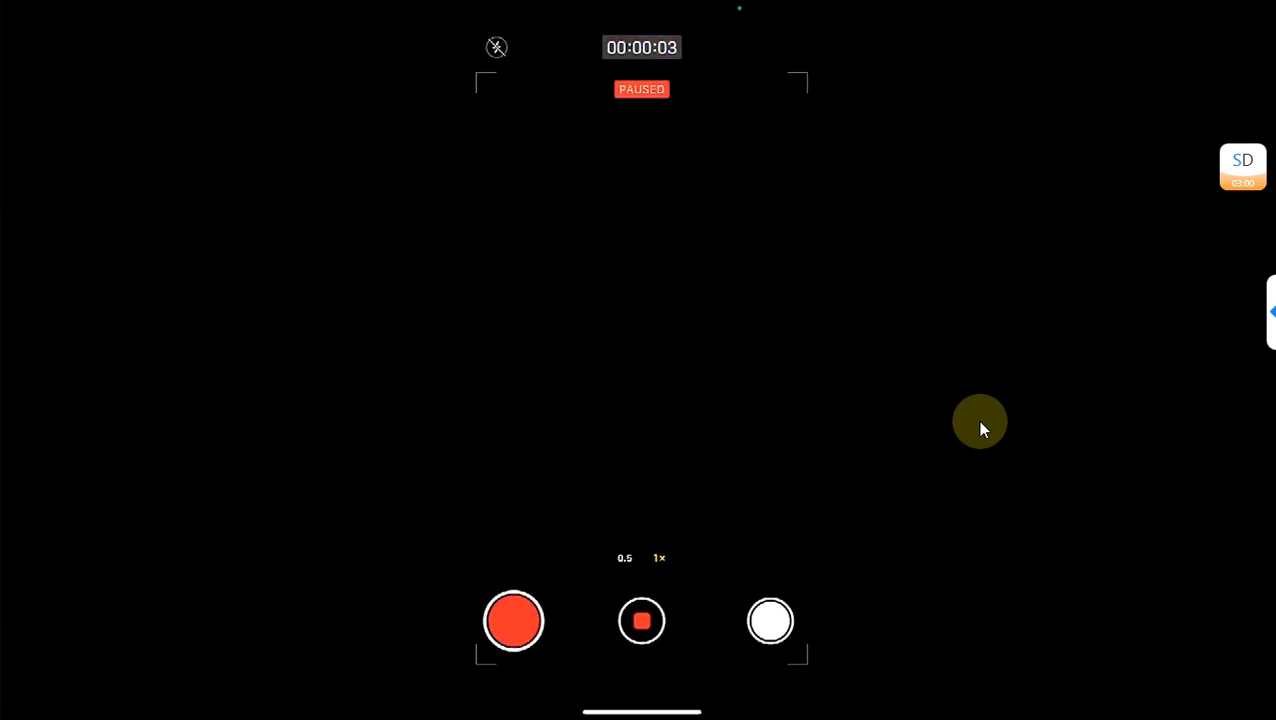
left_click(513, 620)
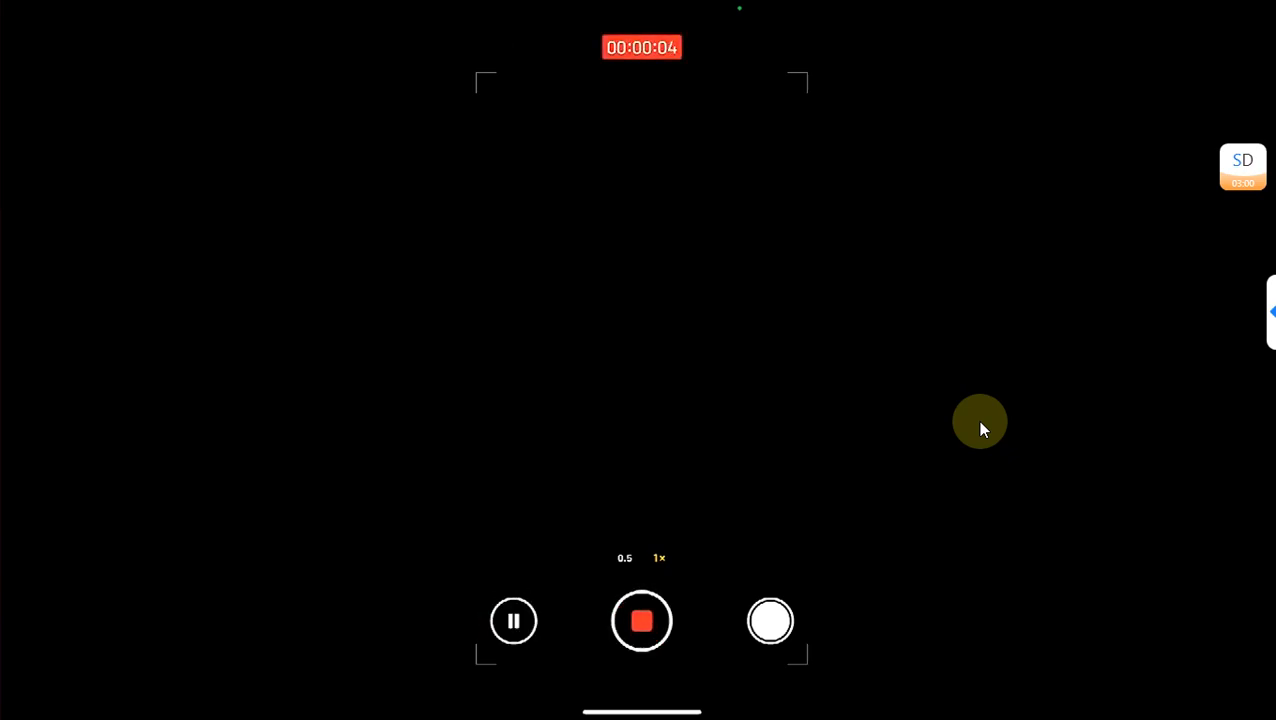
left_click(642, 620)
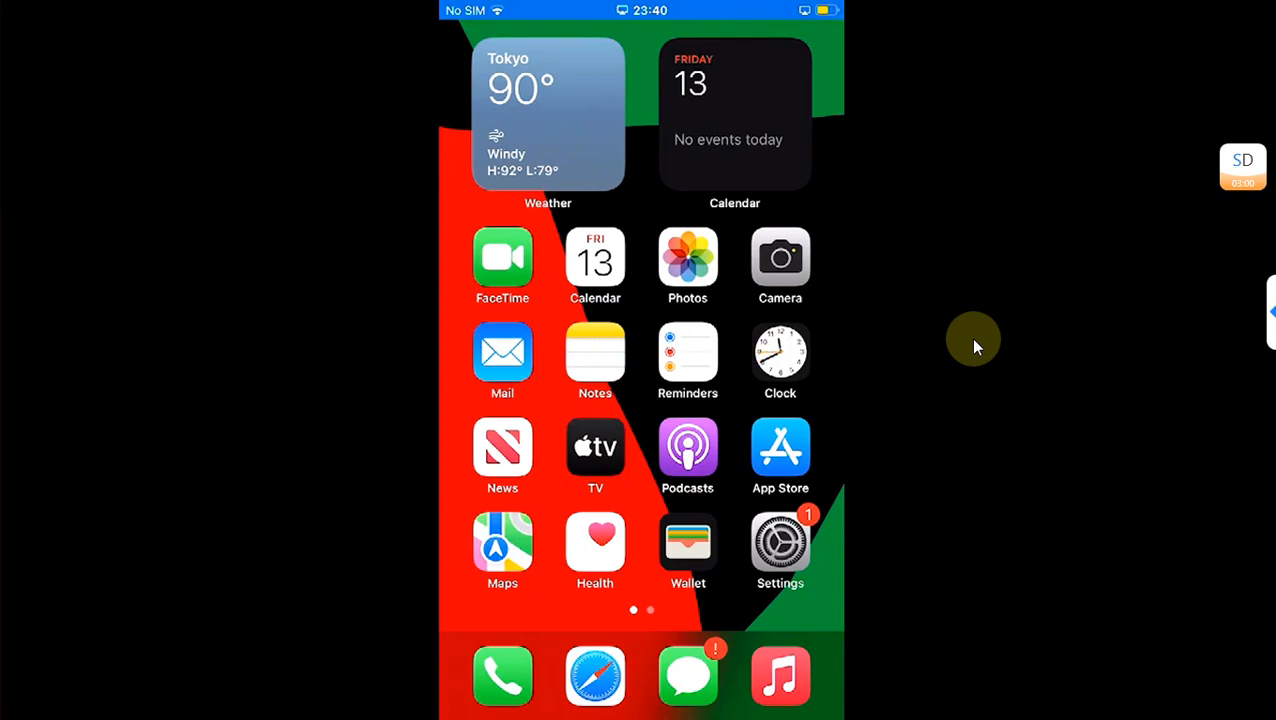
Swipe to the second home screen page and launch Sileo
scroll("left", 3)
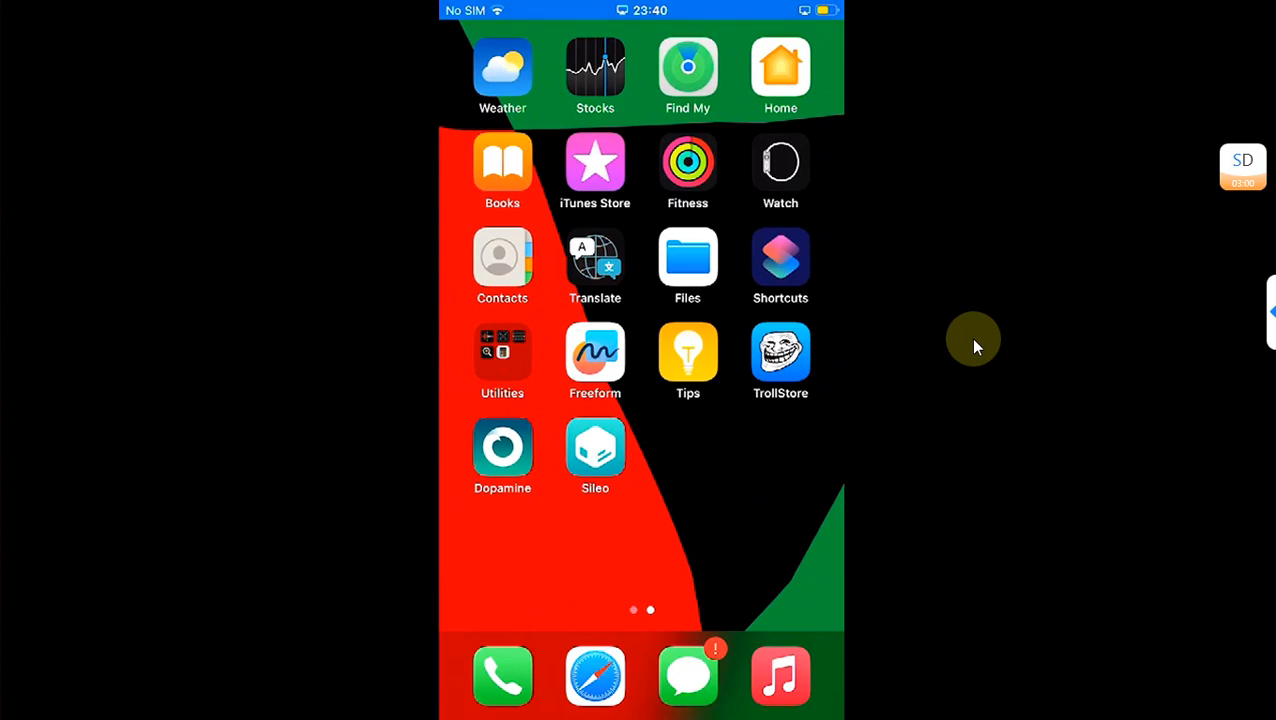
mouse_move(938, 362)
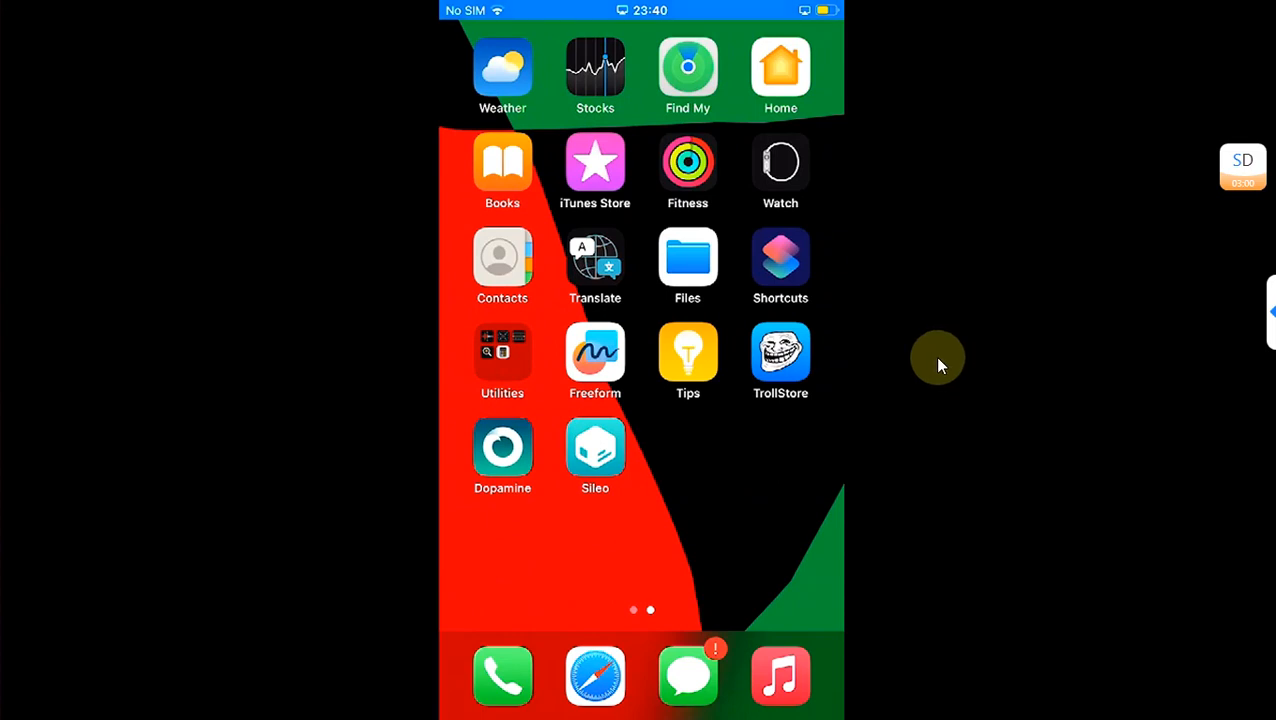
left_click(502, 448)
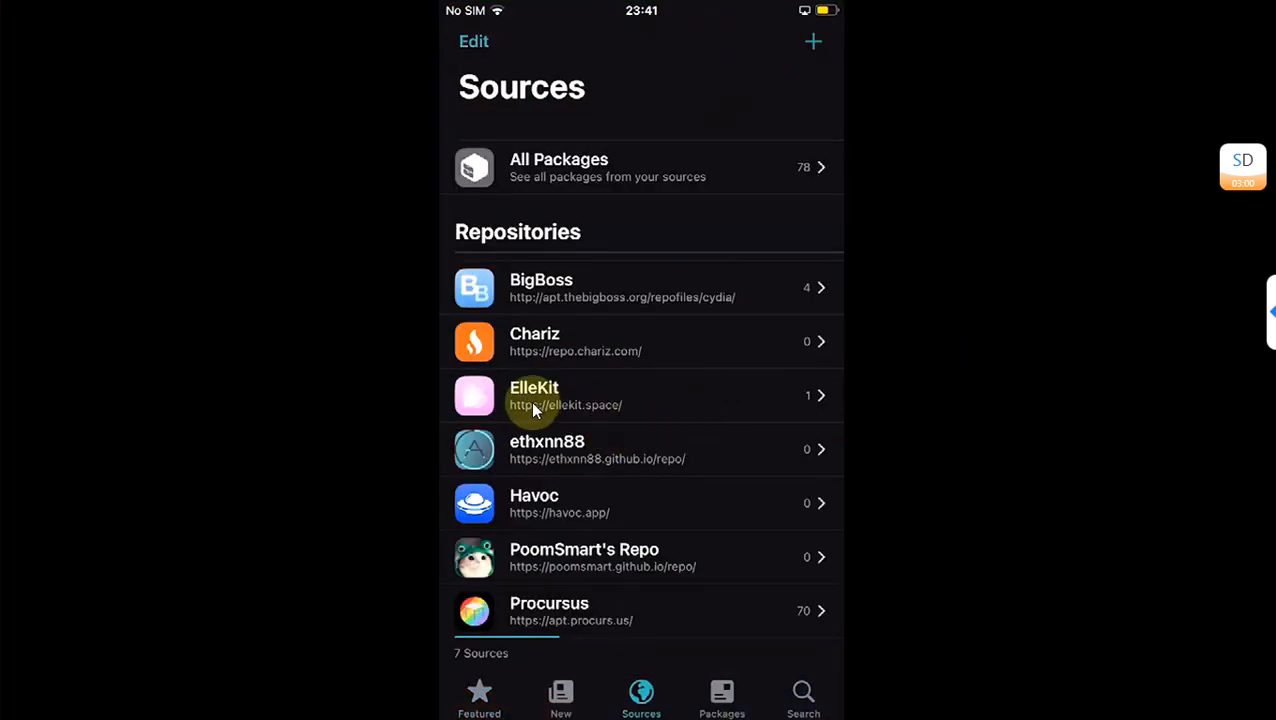
mouse_move(603, 420)
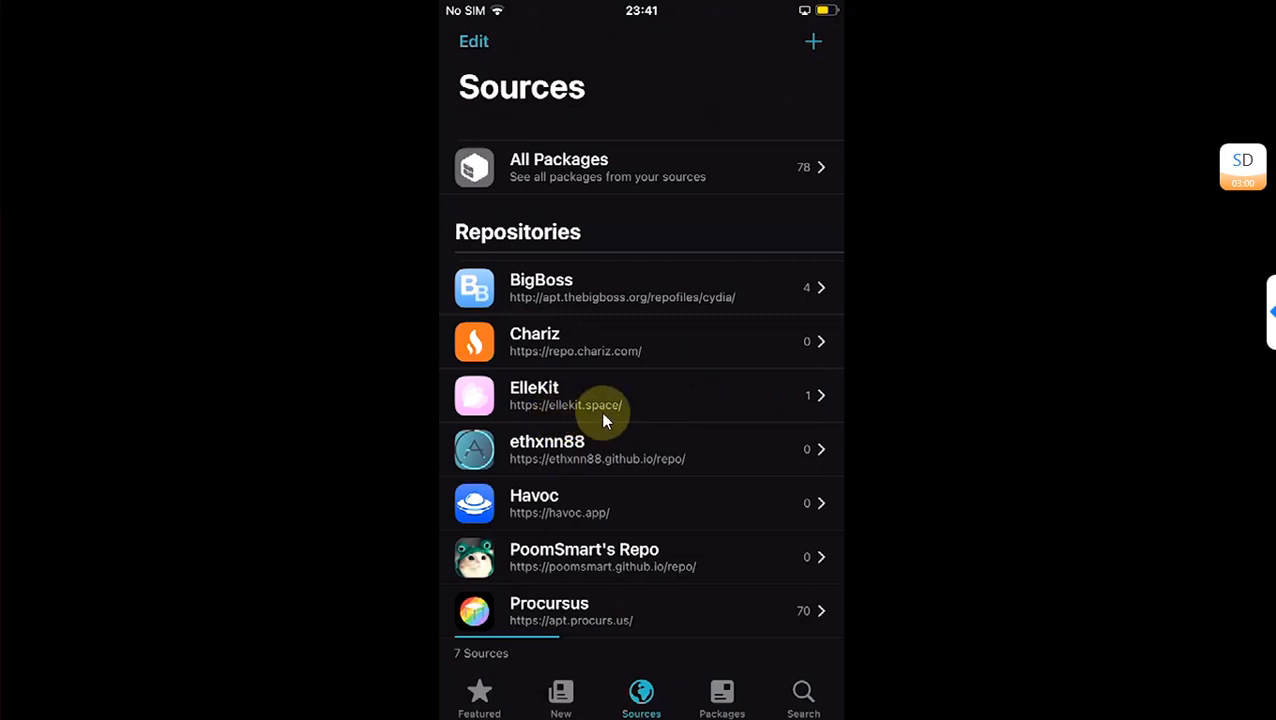
mouse_move(826, 115)
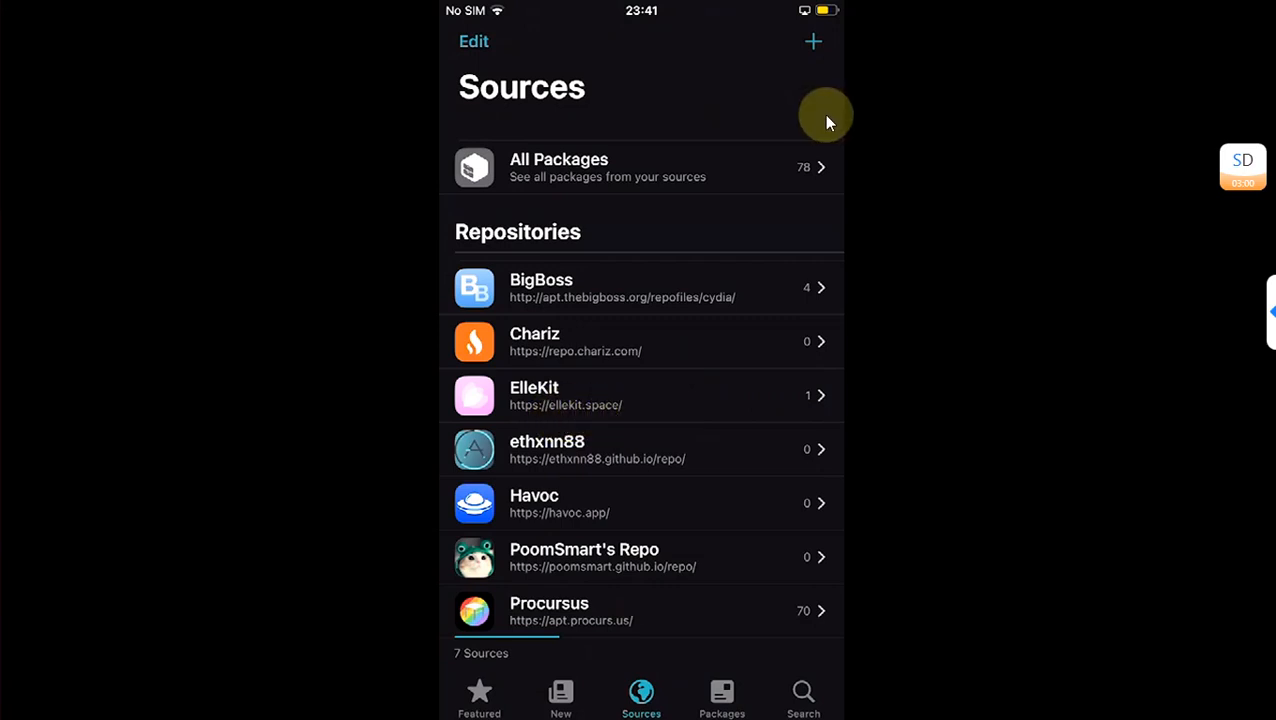
mouse_move(812, 48)
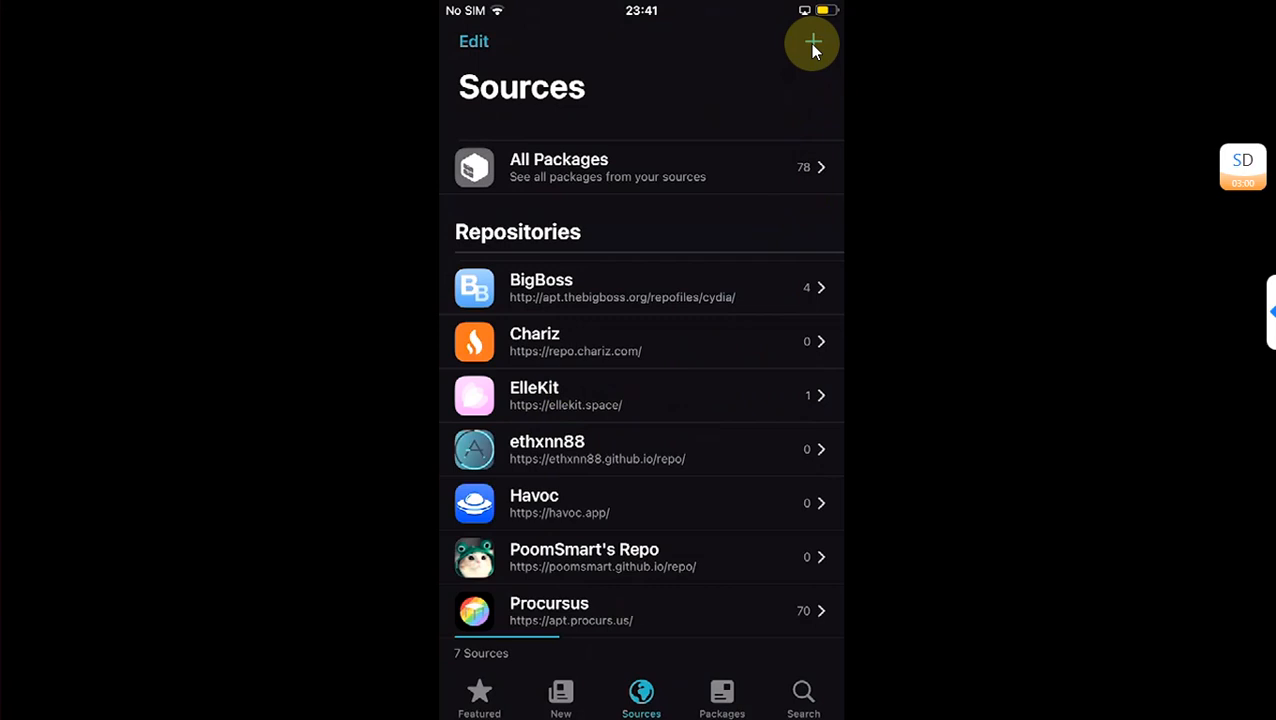
Dismiss the add-source prompt, then open the ElleKit package (version 1.1.3) from ElleKit's repo
left_click(812, 41)
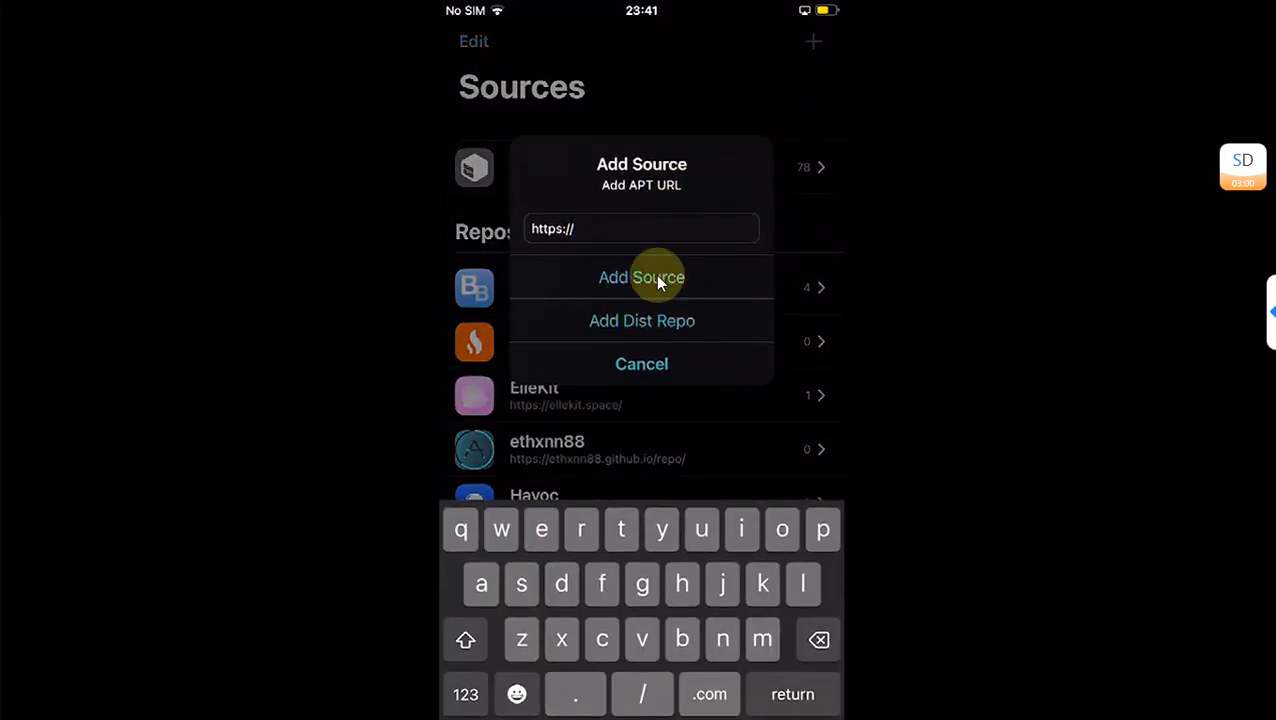
left_click(641, 363)
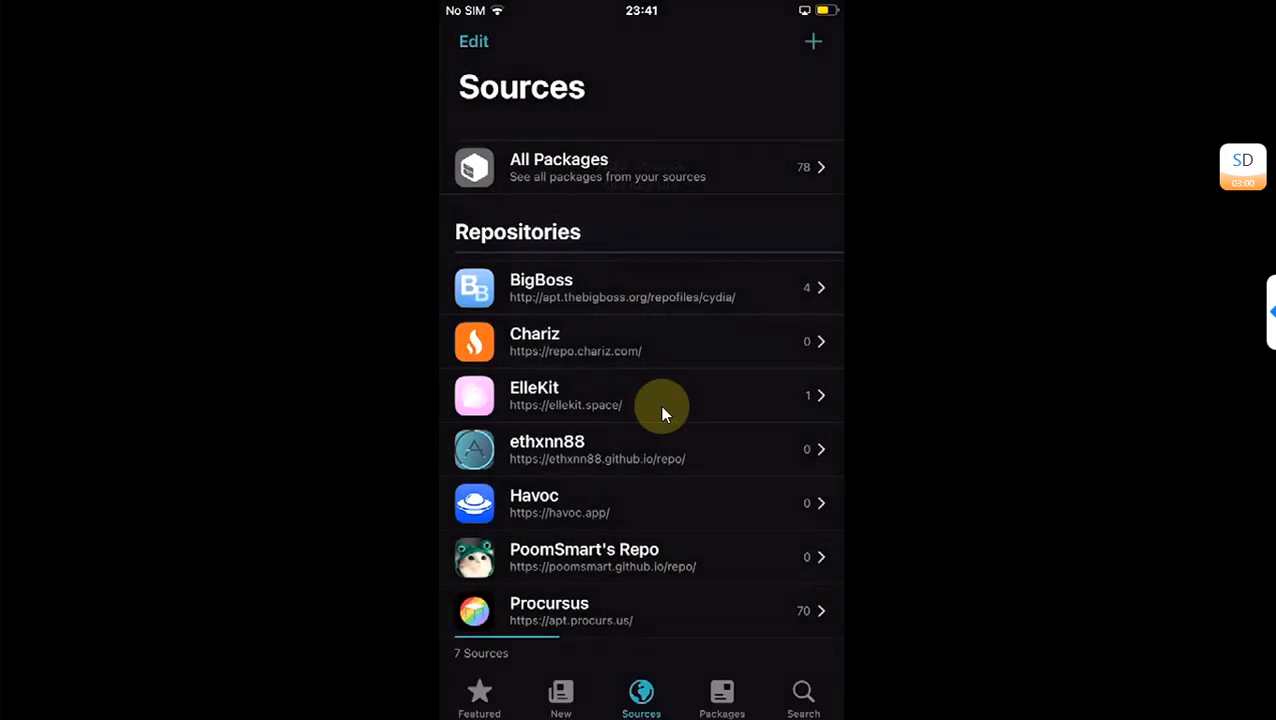
left_click(640, 395)
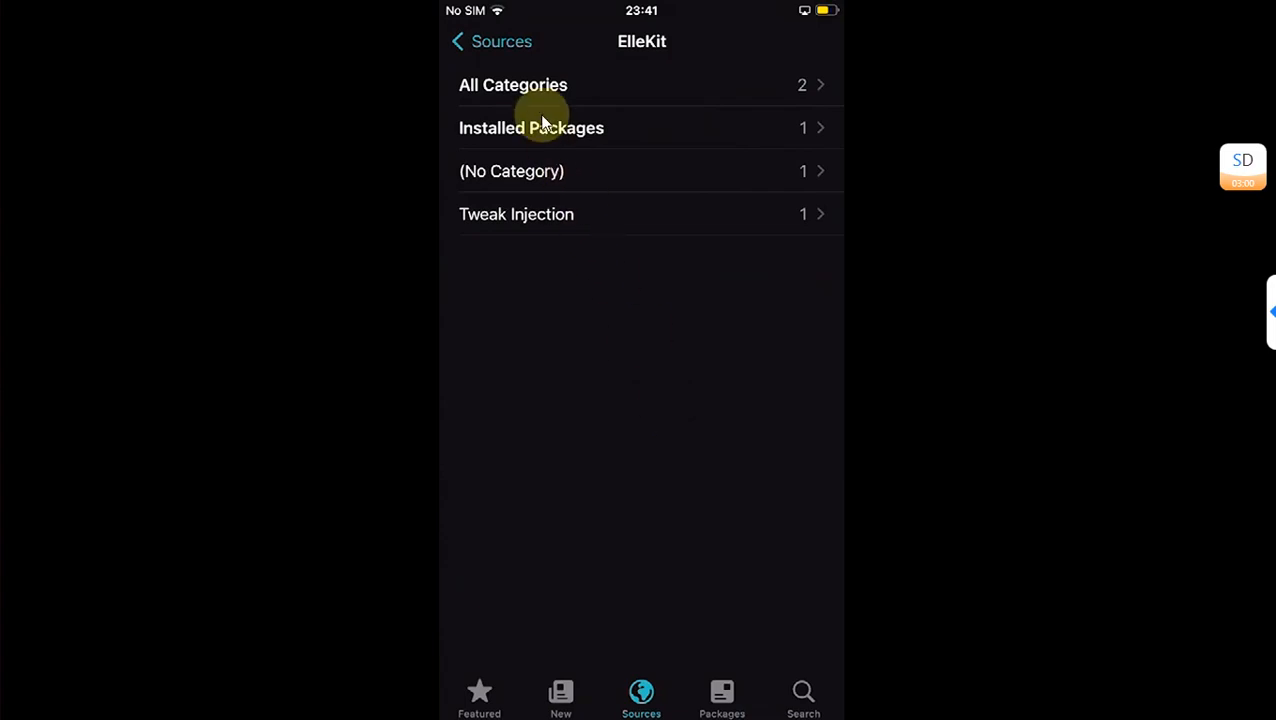
left_click(513, 85)
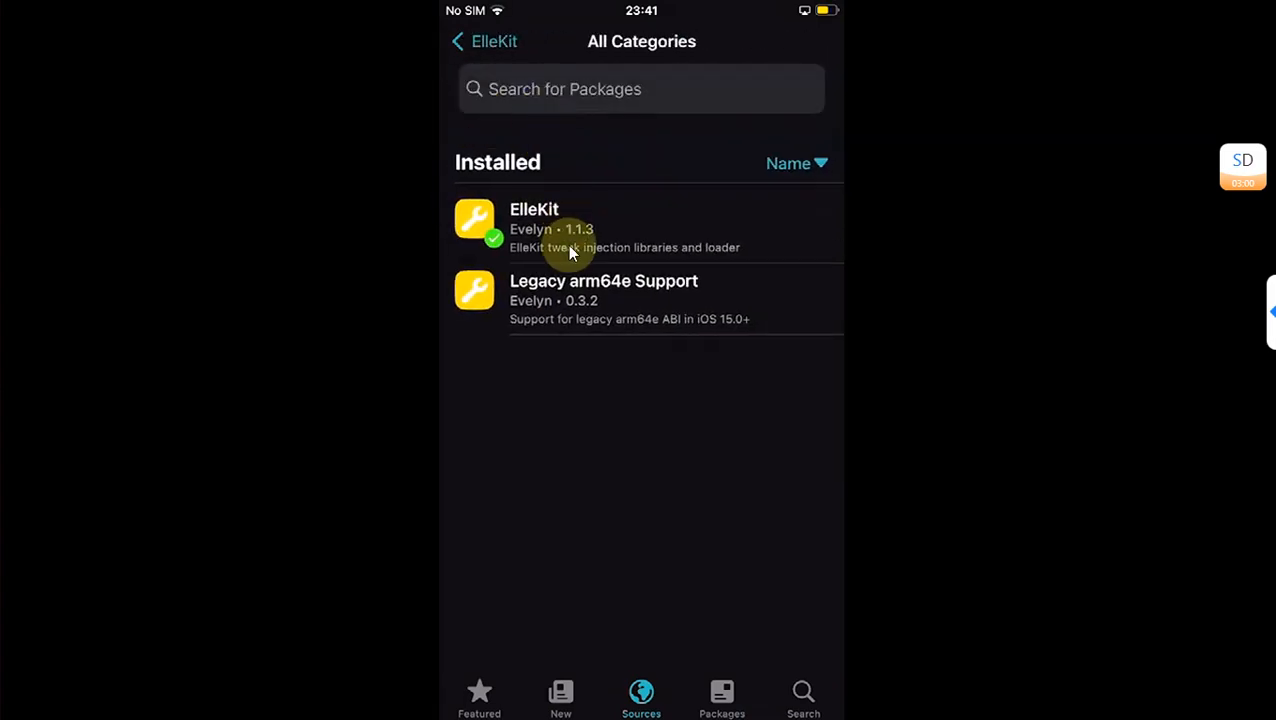
left_click(534, 220)
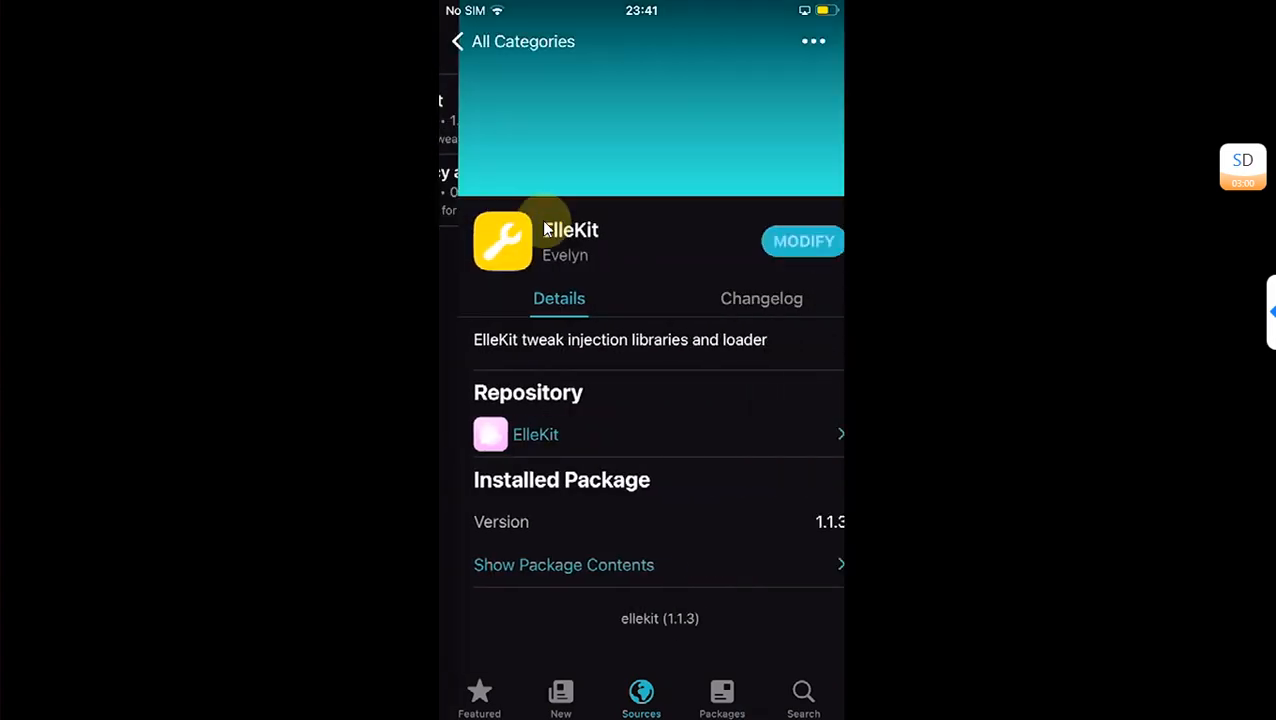
Search PoomSmart's Repo for 'Rec' and install the RecordPause tweak
left_click(459, 41)
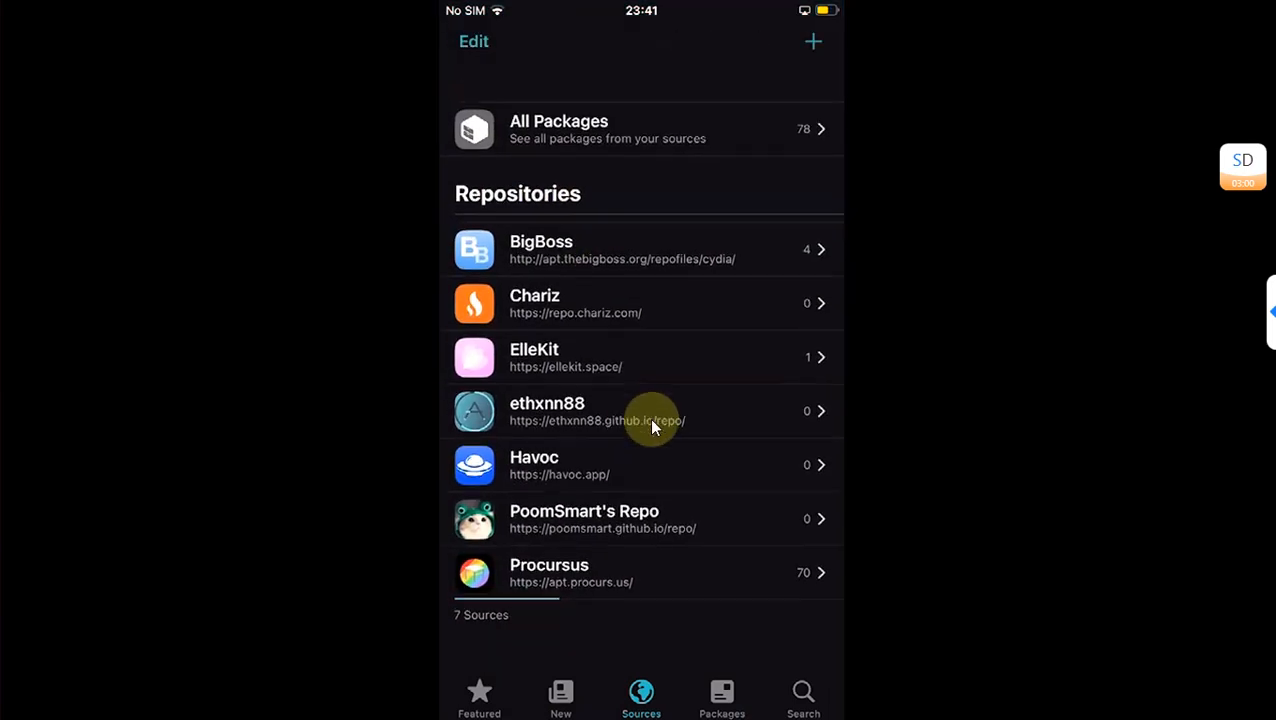
scroll("down", 3)
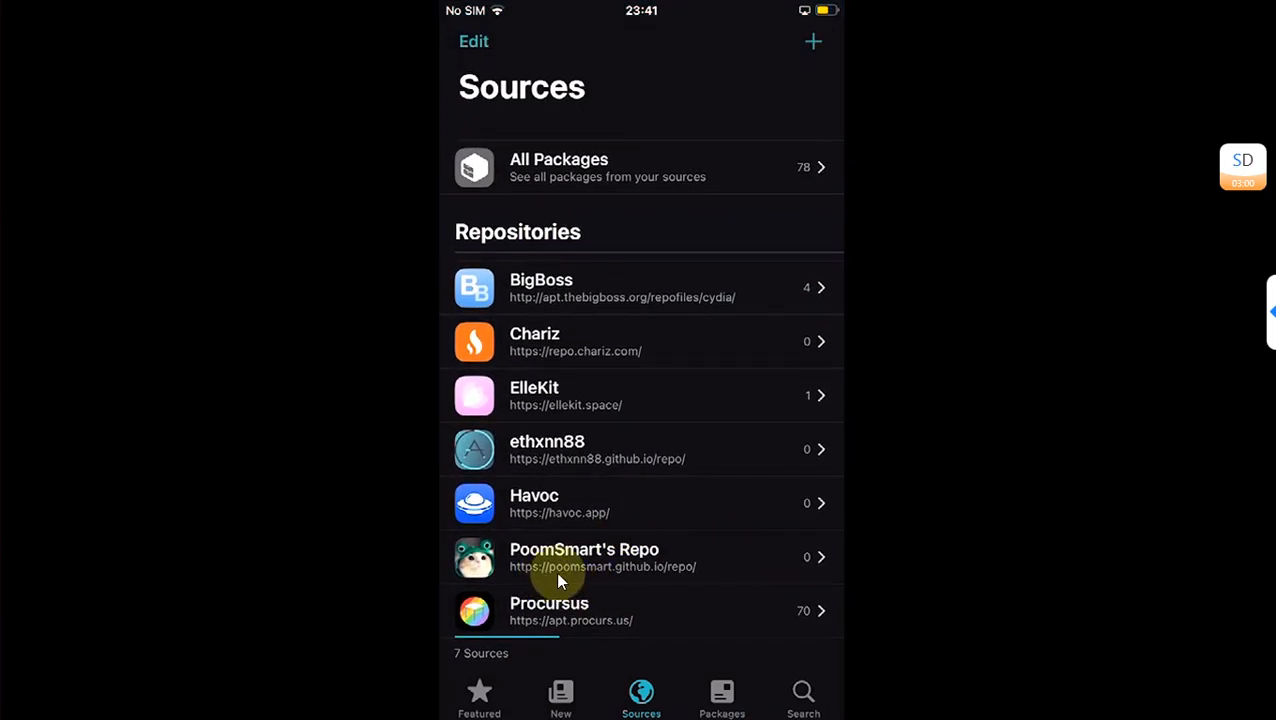
mouse_move(650, 580)
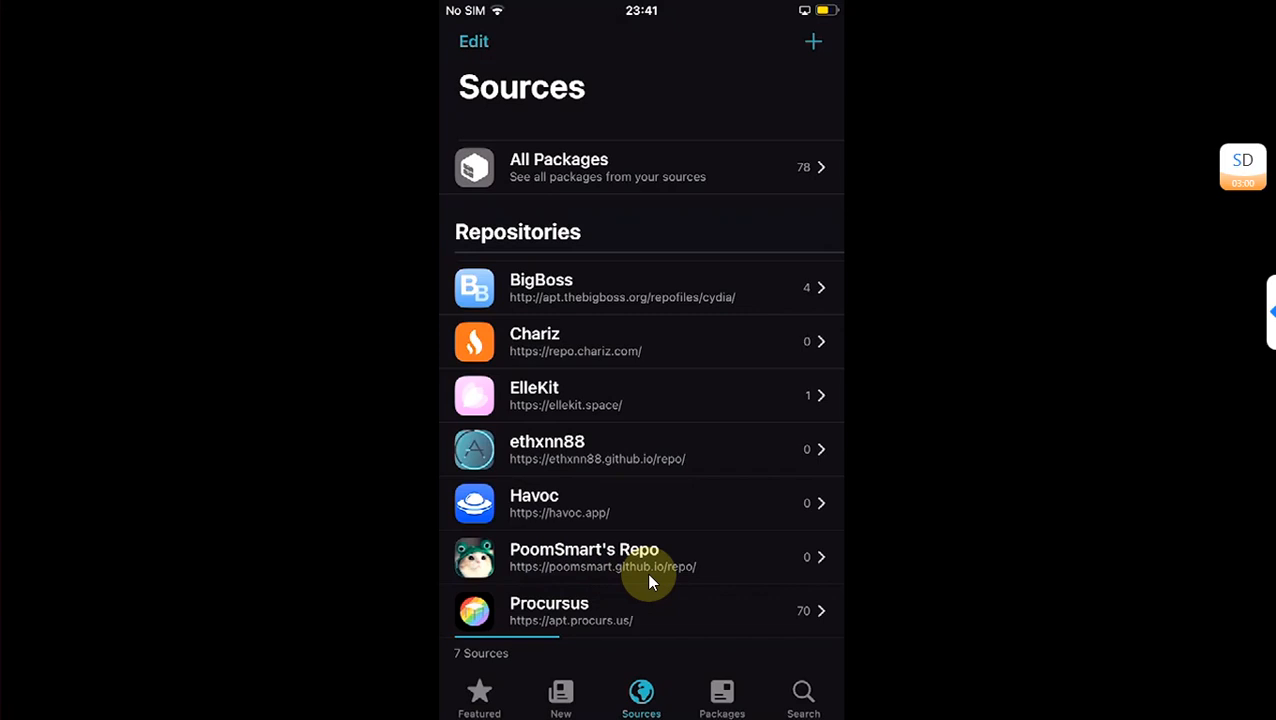
mouse_move(673, 583)
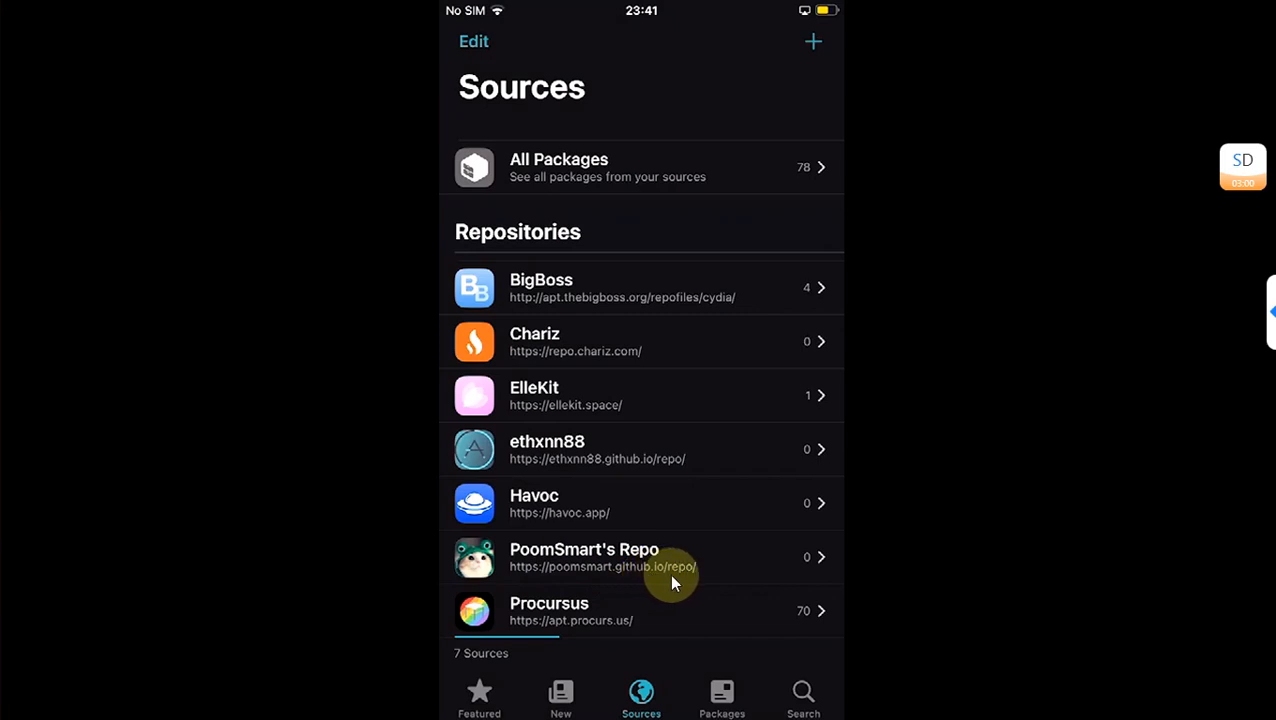
mouse_move(643, 571)
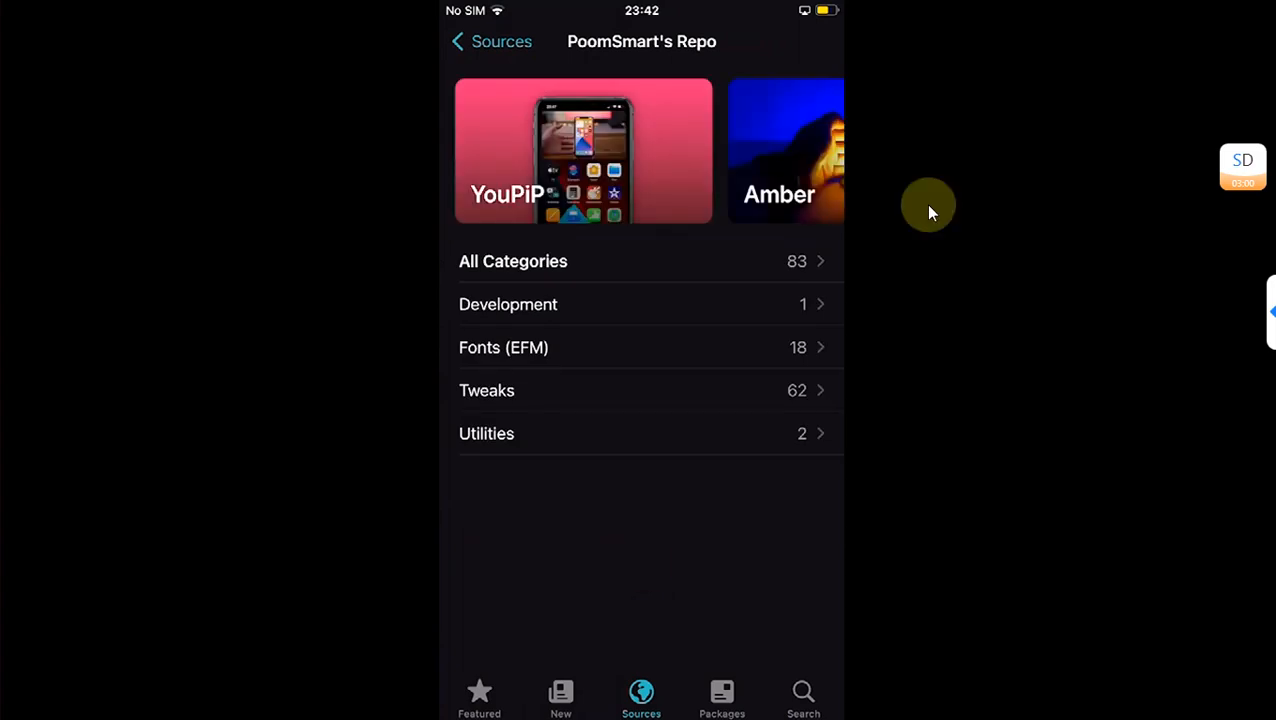
left_click(803, 697)
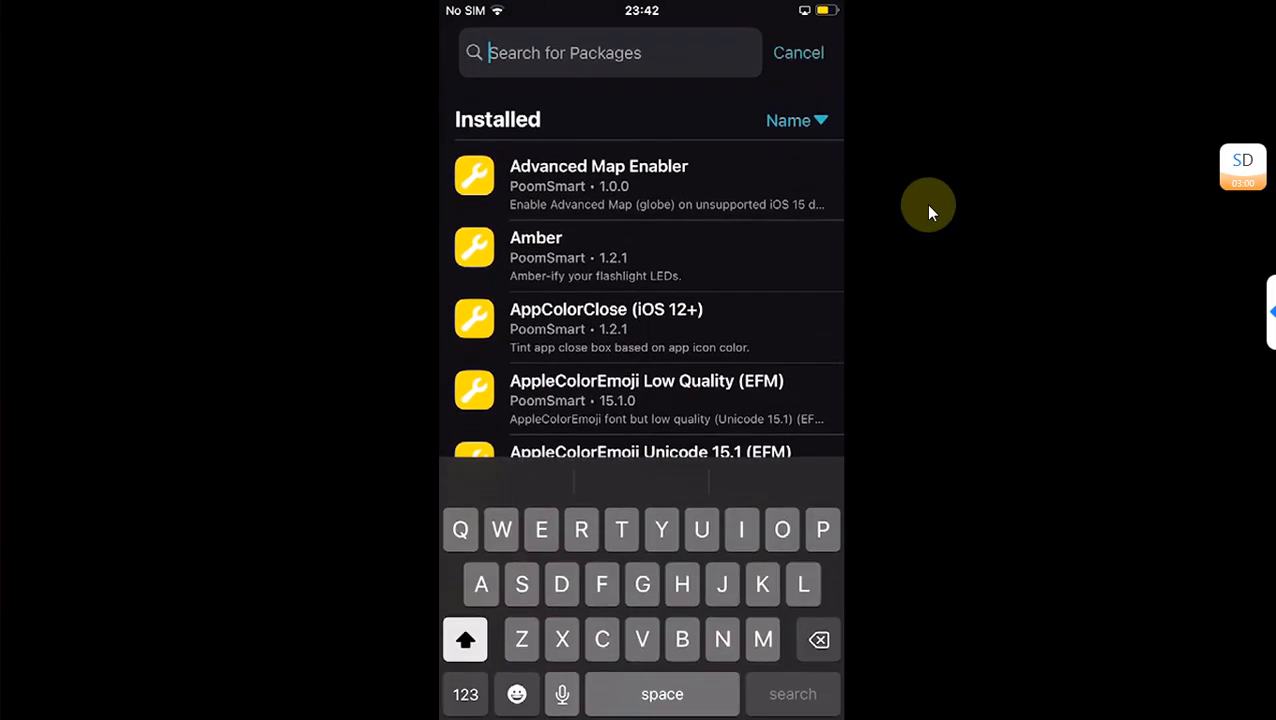
type("Rec")
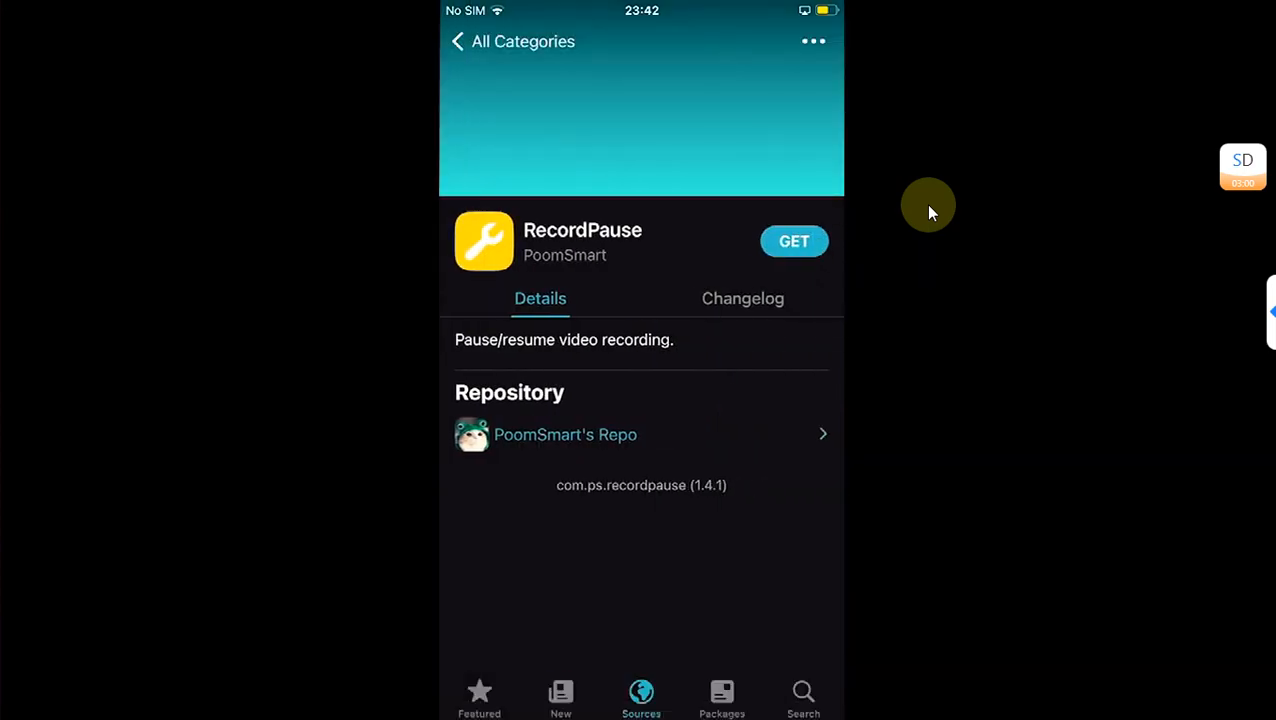
left_click(793, 241)
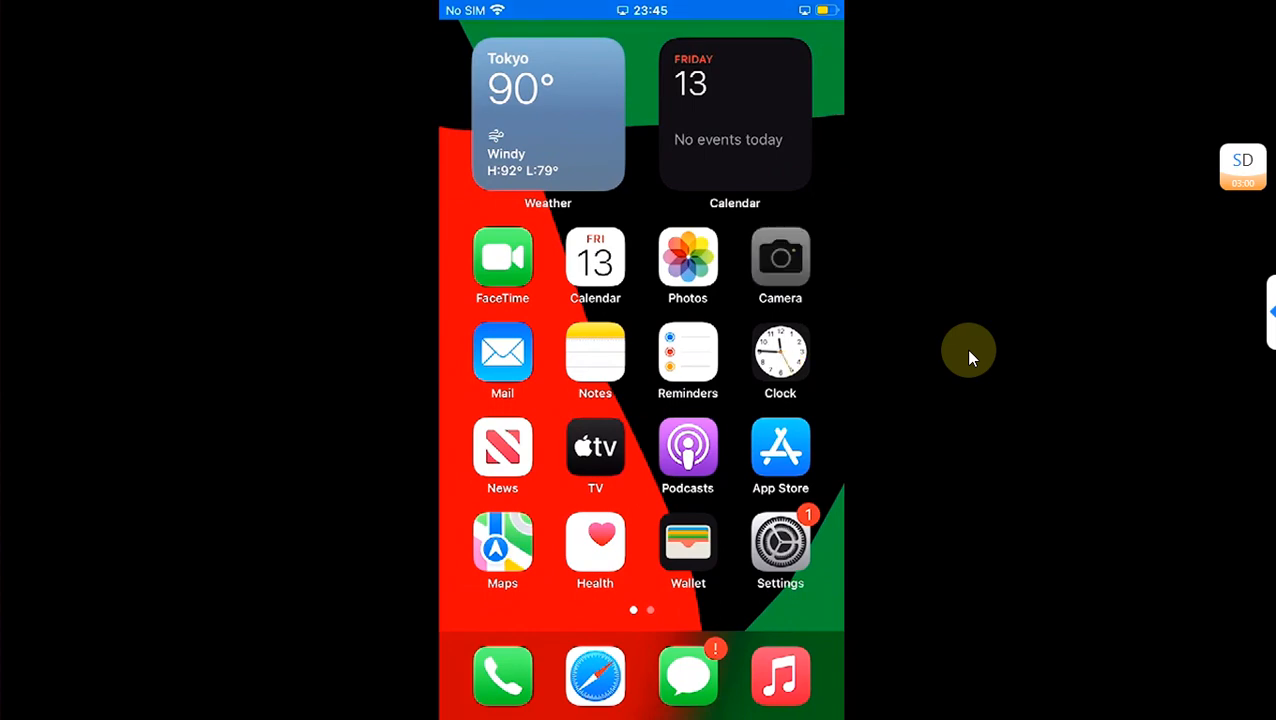
left_click(780, 258)
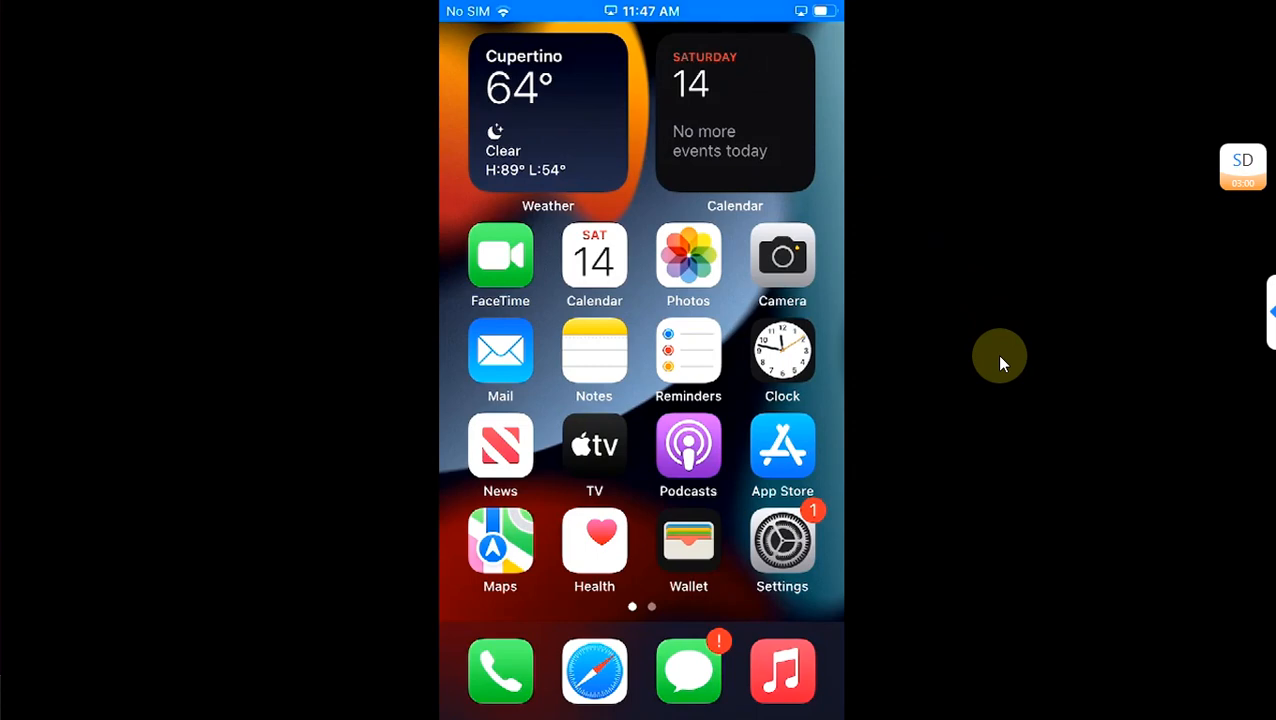
Briefly open Camera in video mode, close it, and reach the second home page
left_click(782, 540)
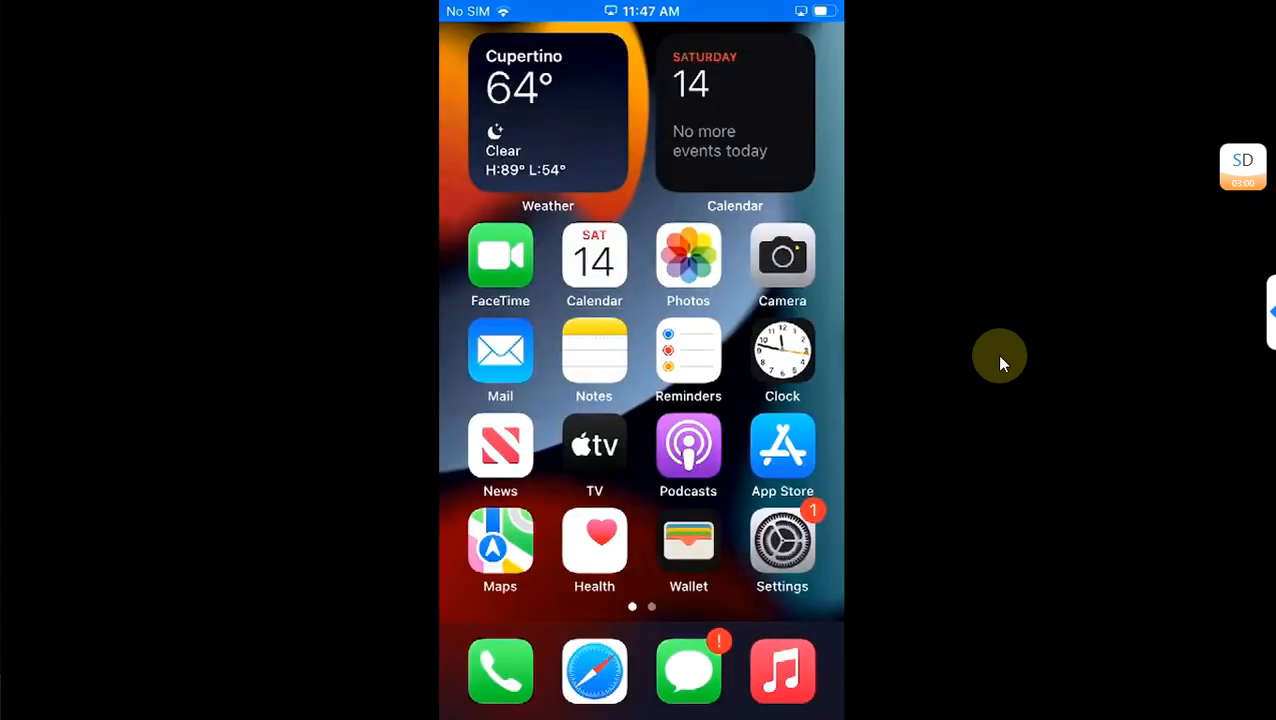
scroll("left", 3)
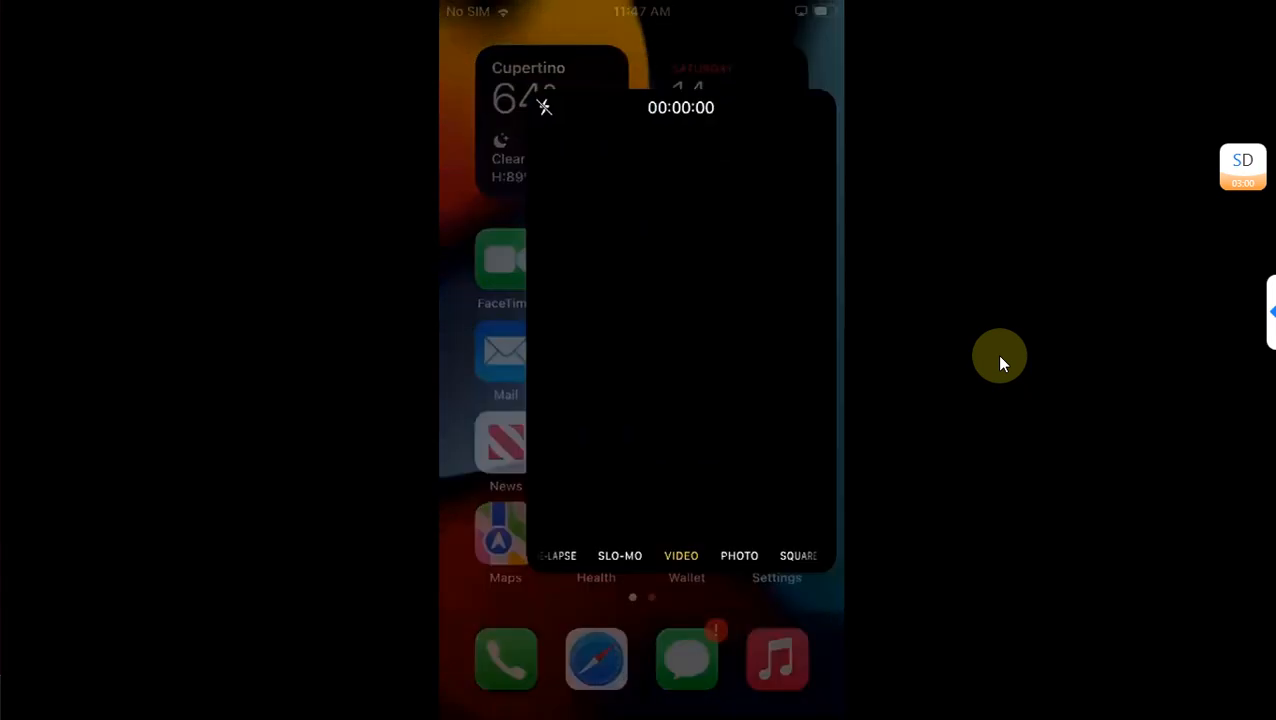
left_click(681, 555)
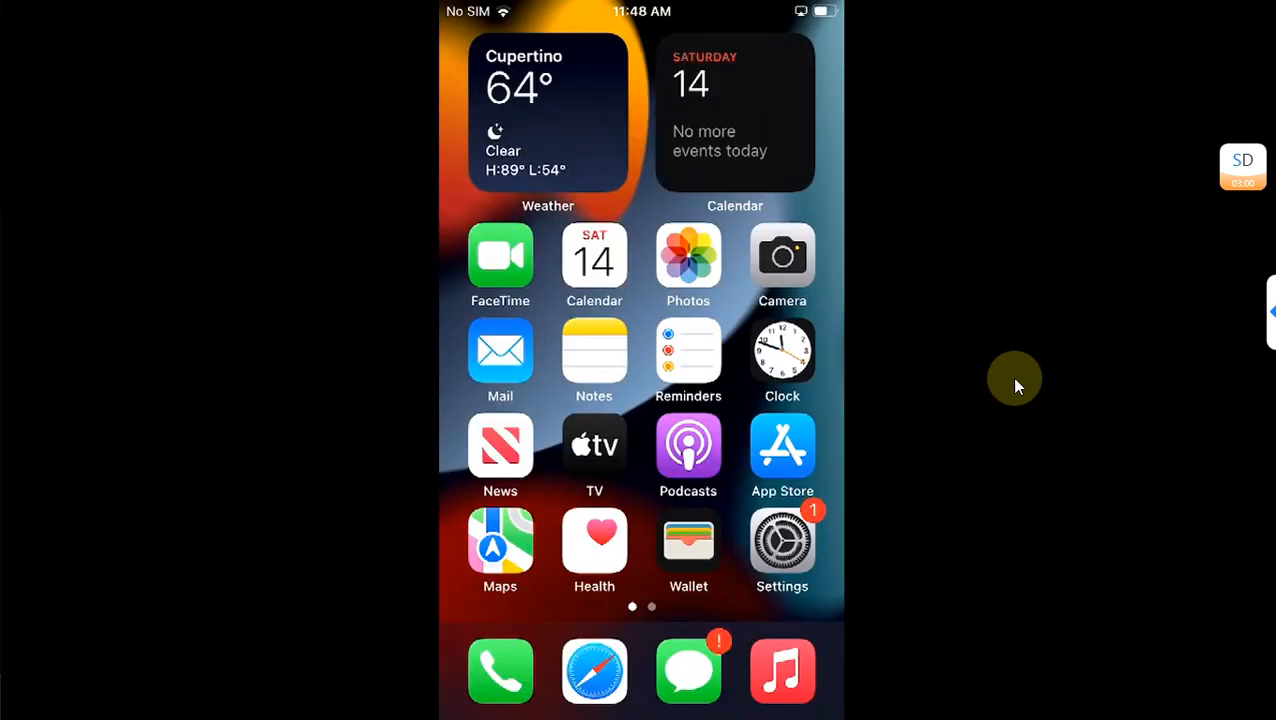
scroll("left", 3)
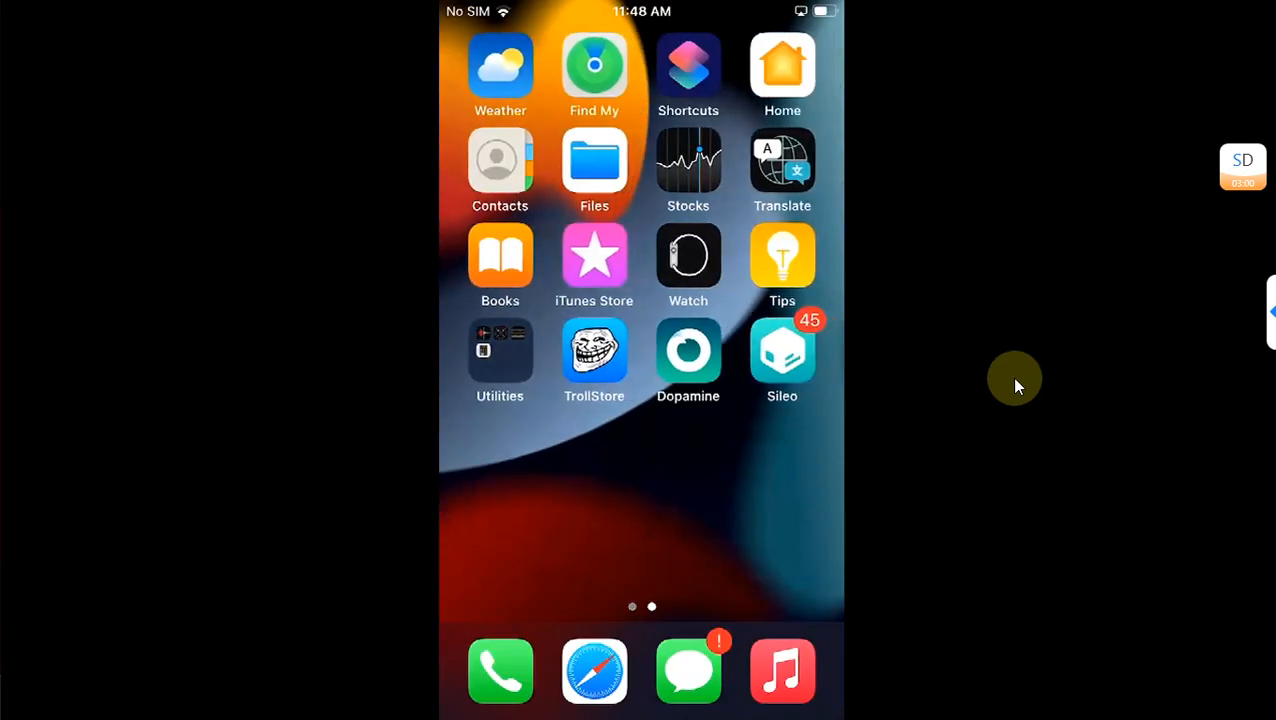